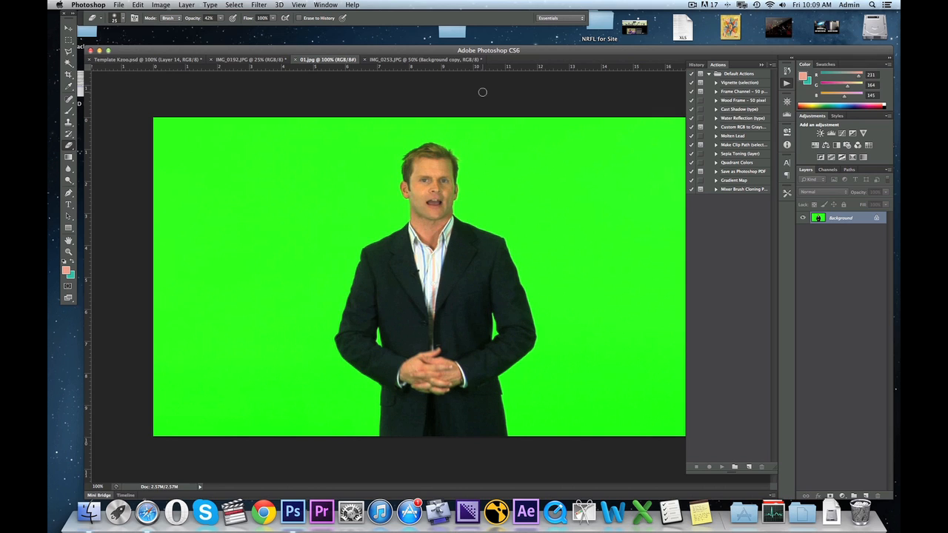
mouse_move(477, 90)
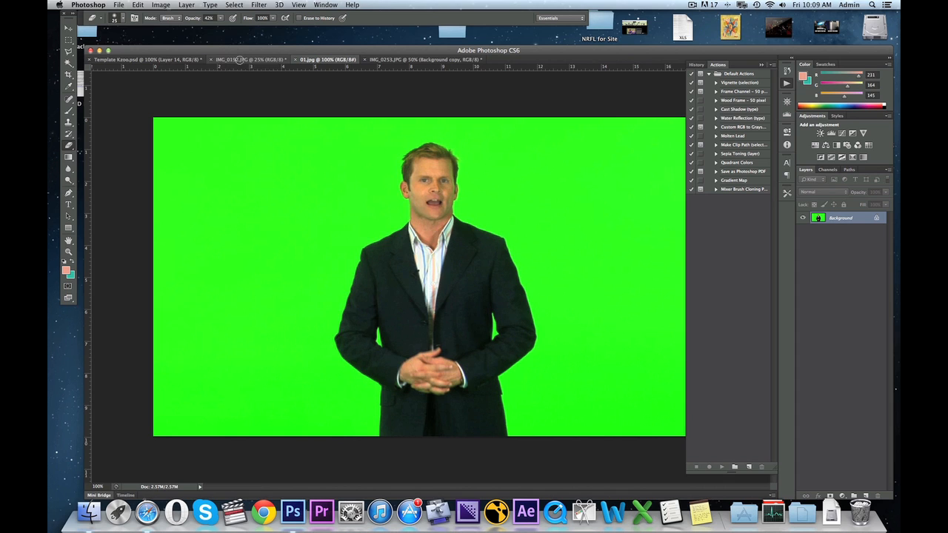
Switch to the IMG_0192.JPG businessman portrait document
click(249, 59)
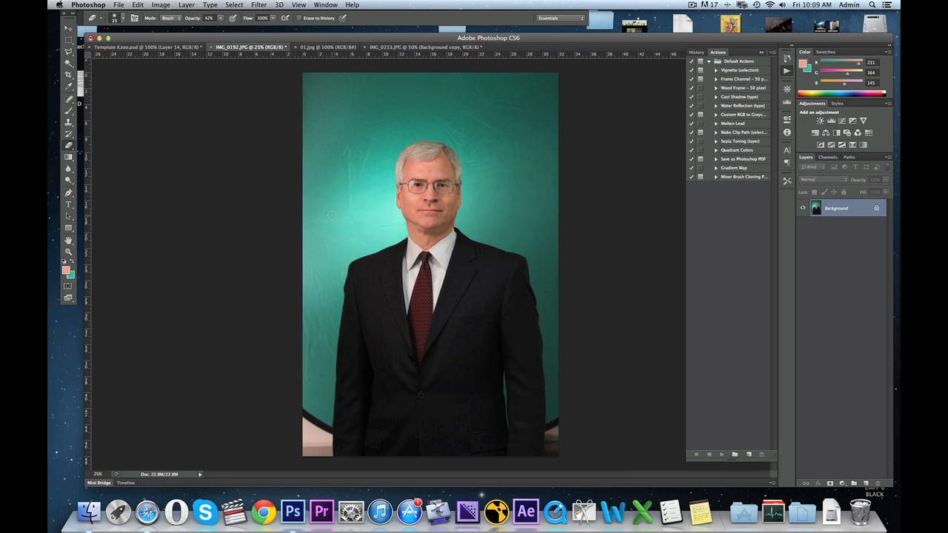
mouse_move(363, 225)
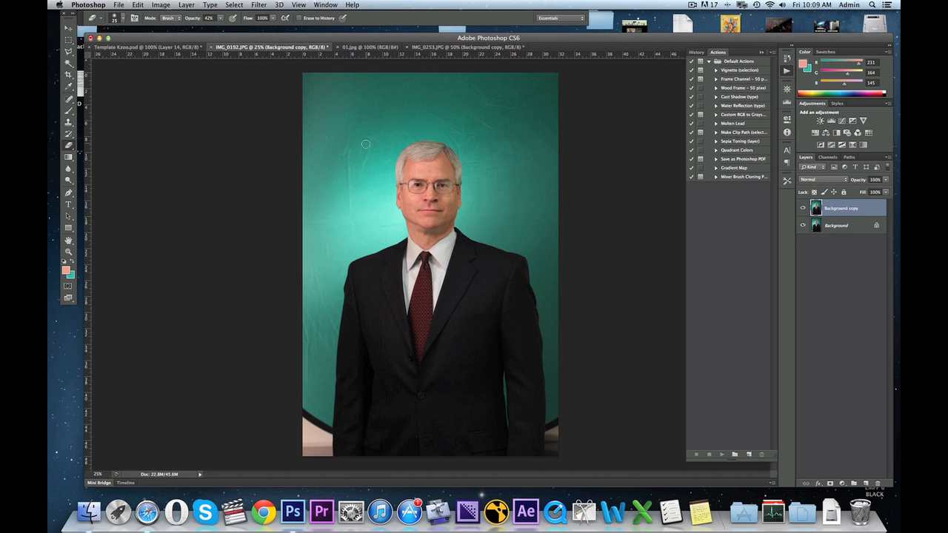
mouse_move(362, 199)
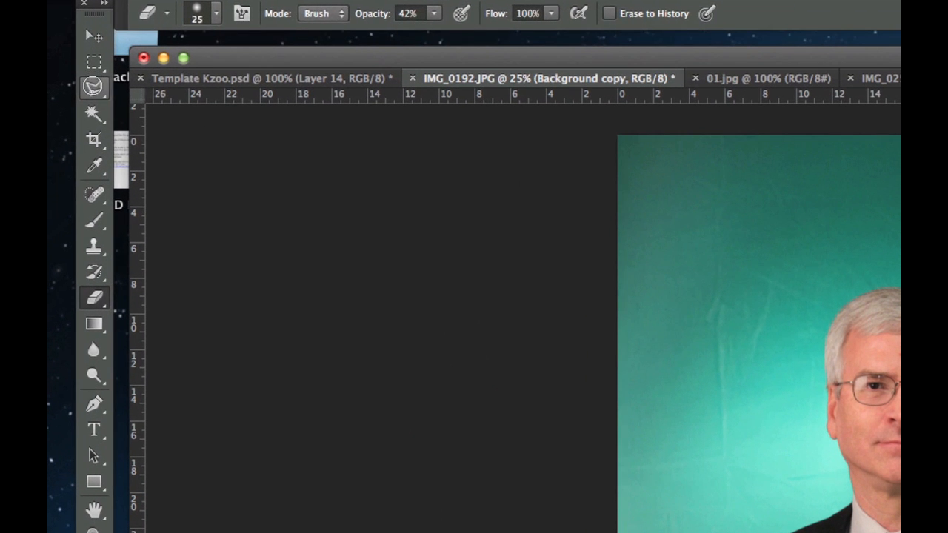
click(94, 86)
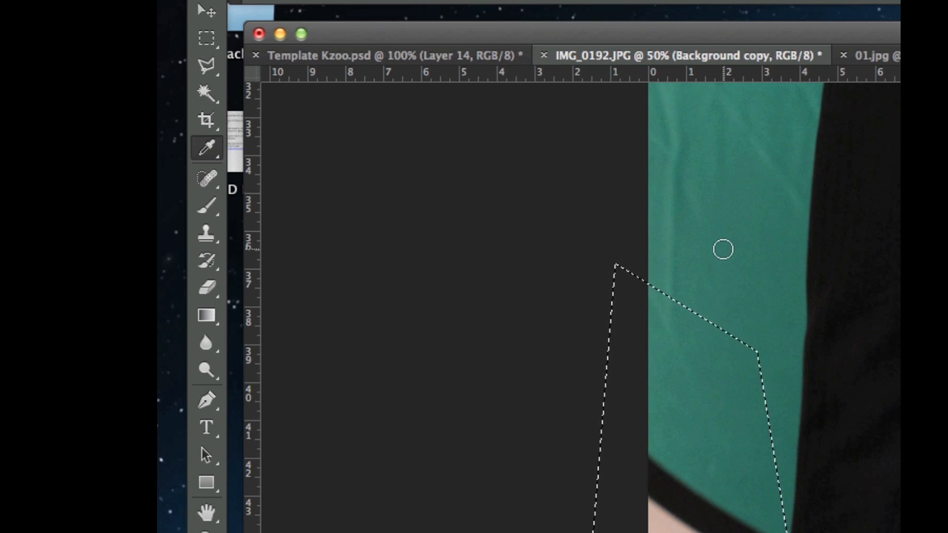
click(208, 205)
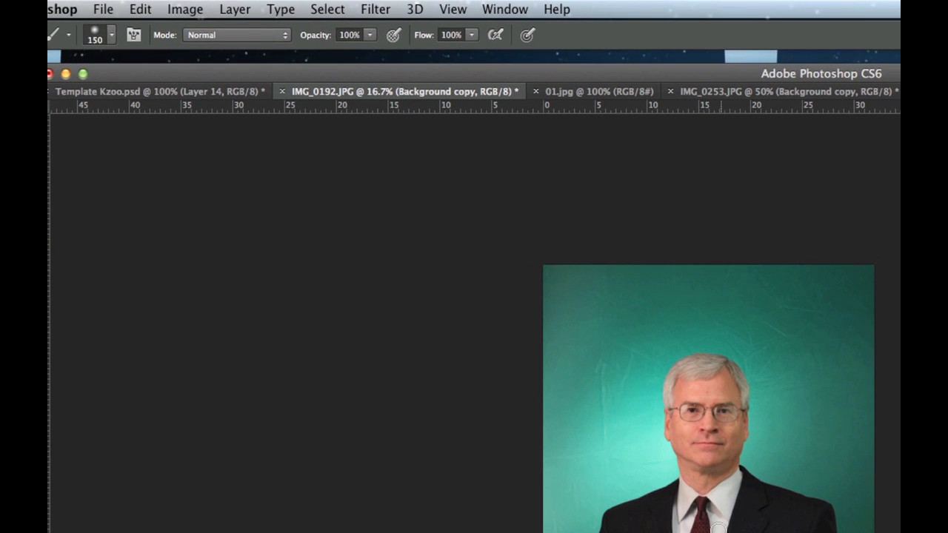
Start a Color Range selection on the portrait with Invert enabled
click(327, 9)
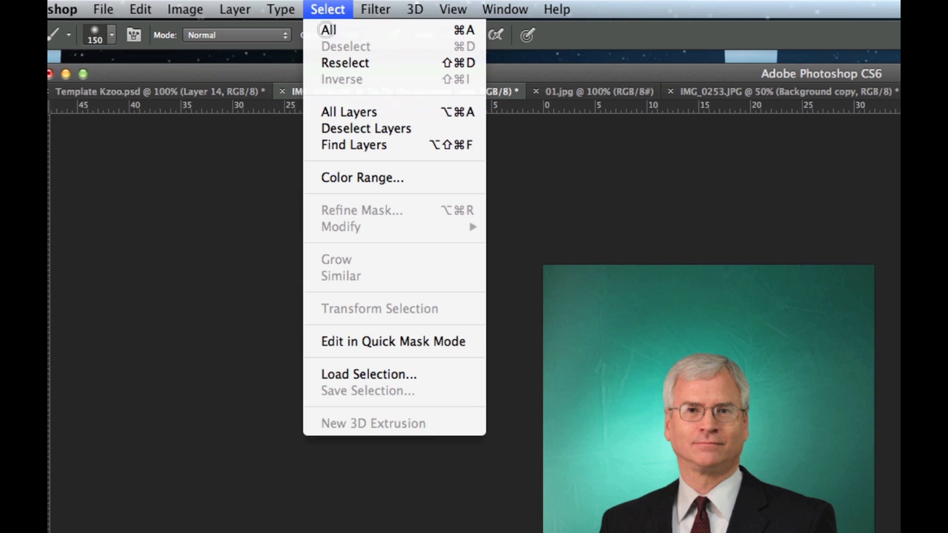
click(362, 178)
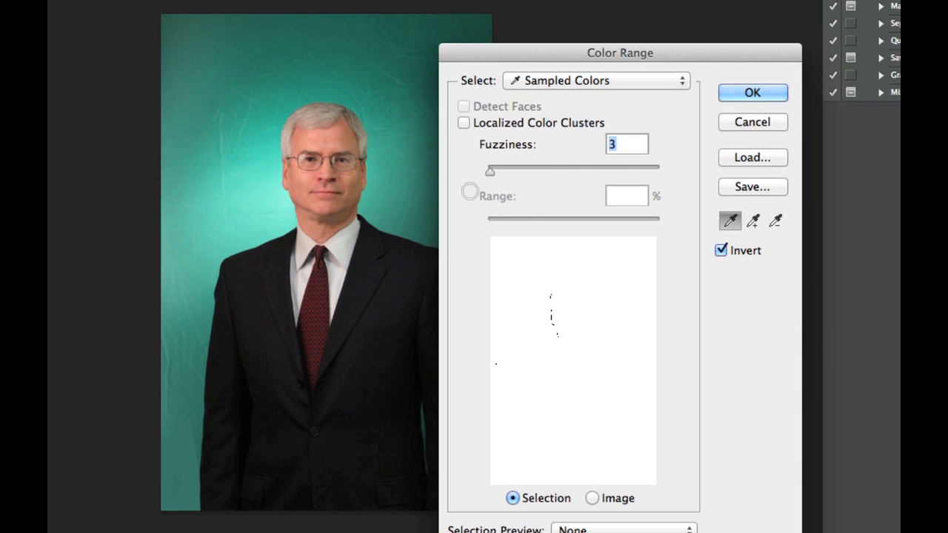
mouse_move(433, 190)
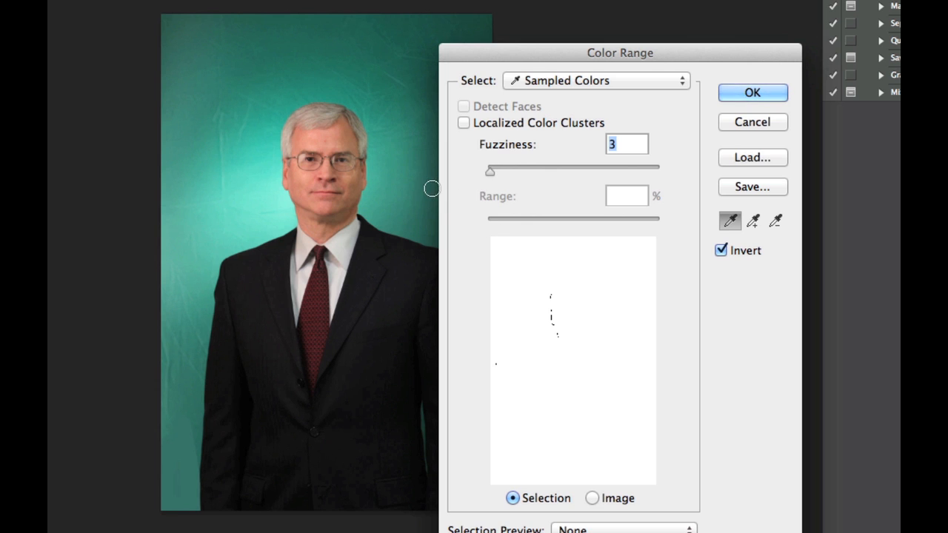
mouse_move(207, 185)
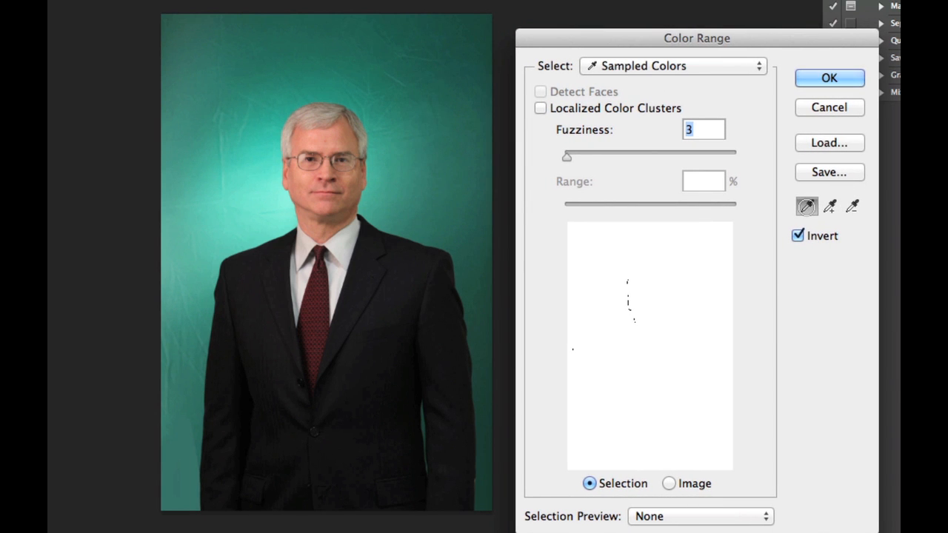
click(830, 206)
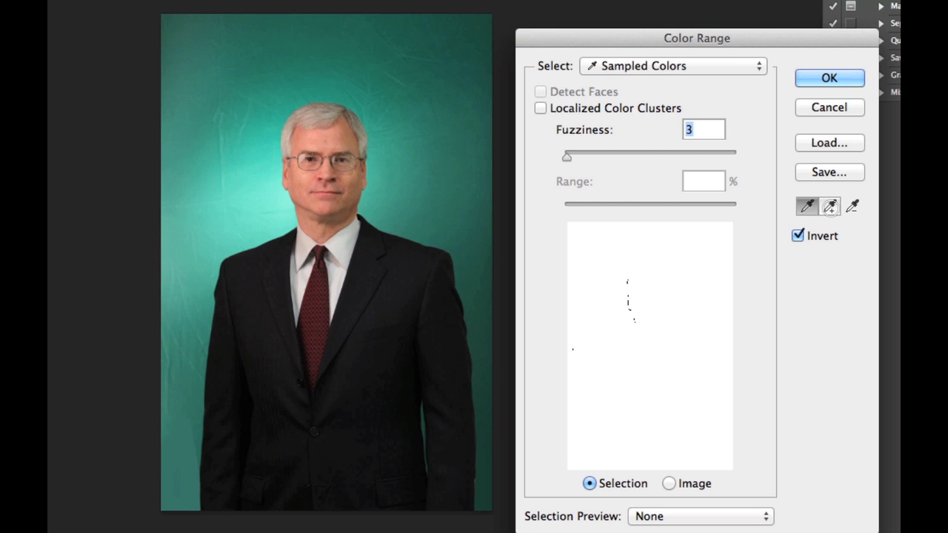
mouse_move(830, 207)
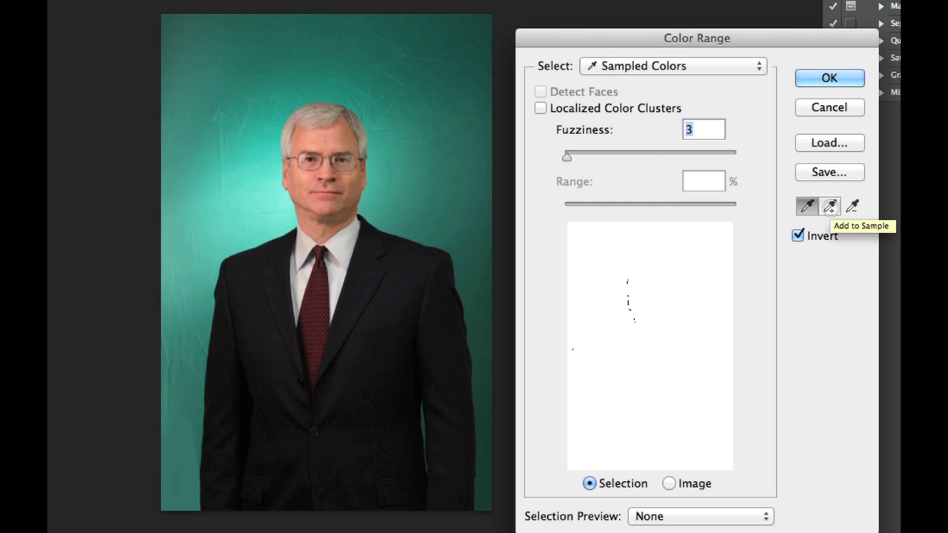
Use the Add to Sample eyedropper to include the teal backdrop colours
click(830, 207)
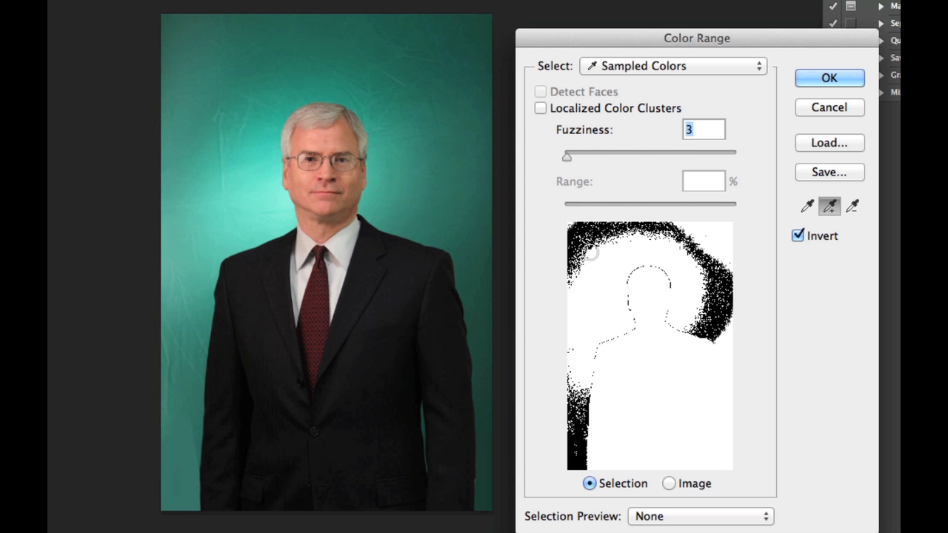
mouse_move(279, 205)
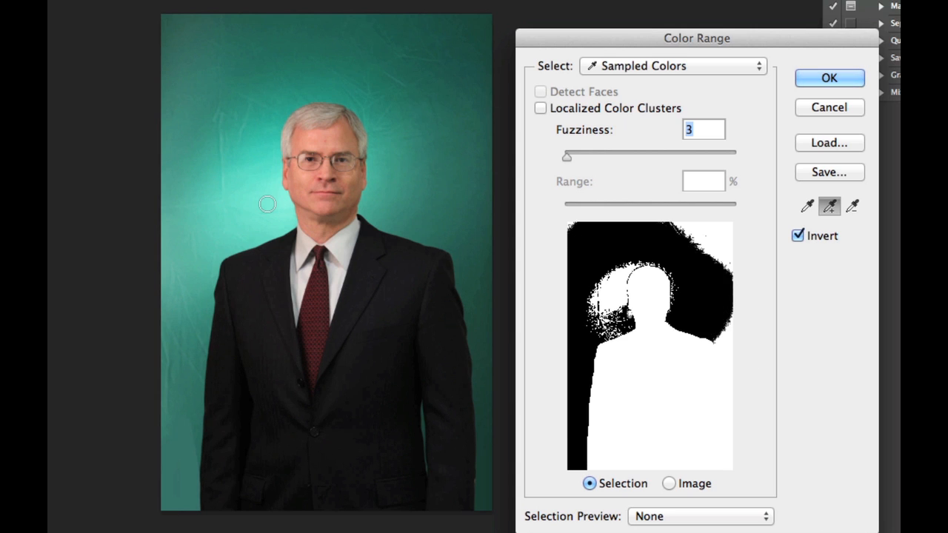
mouse_move(244, 145)
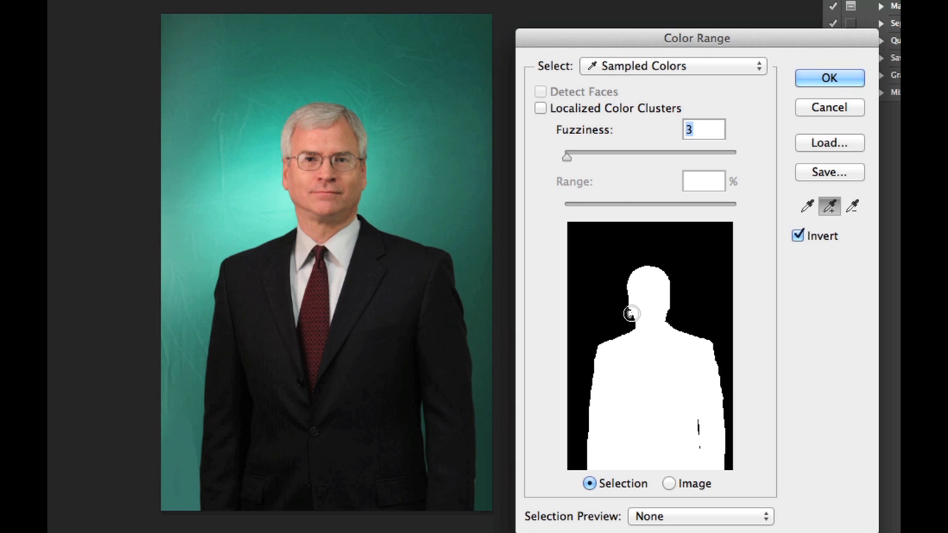
mouse_move(575, 307)
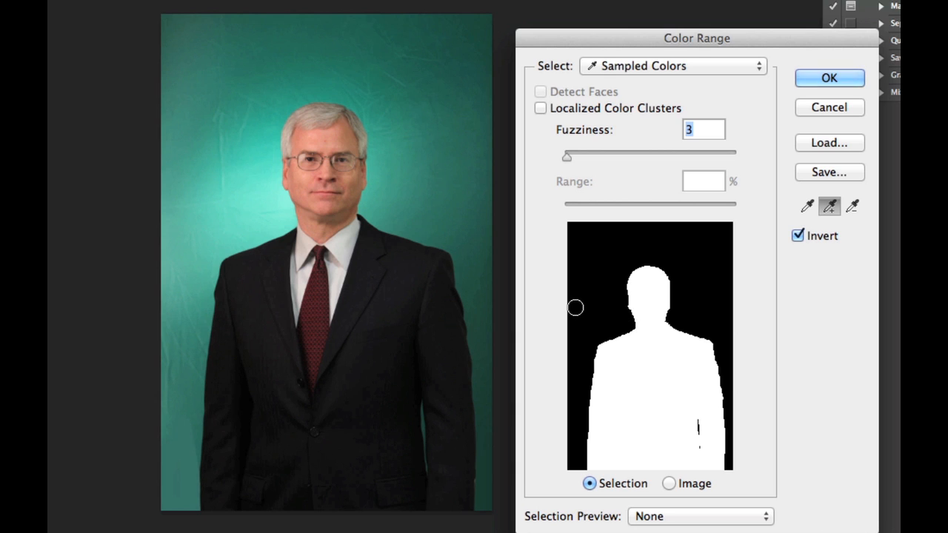
mouse_move(575, 305)
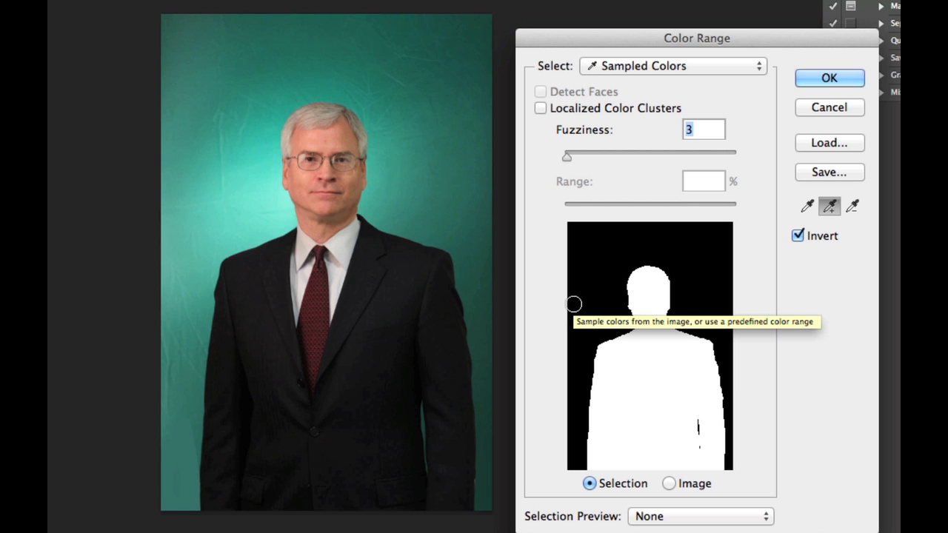
mouse_move(596, 131)
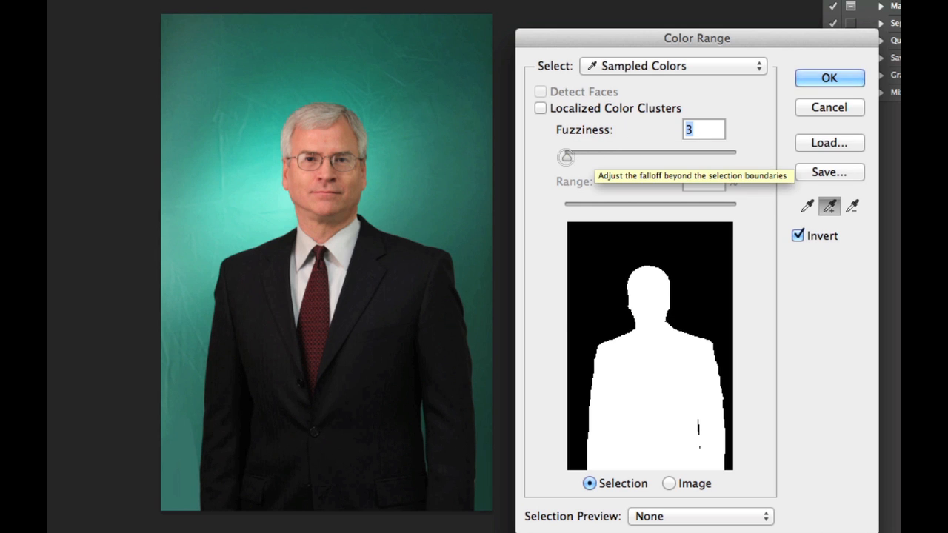
Set Color Range fuzziness to 3 and apply the inverted selection of the businessman
drag(566, 157, 616, 157)
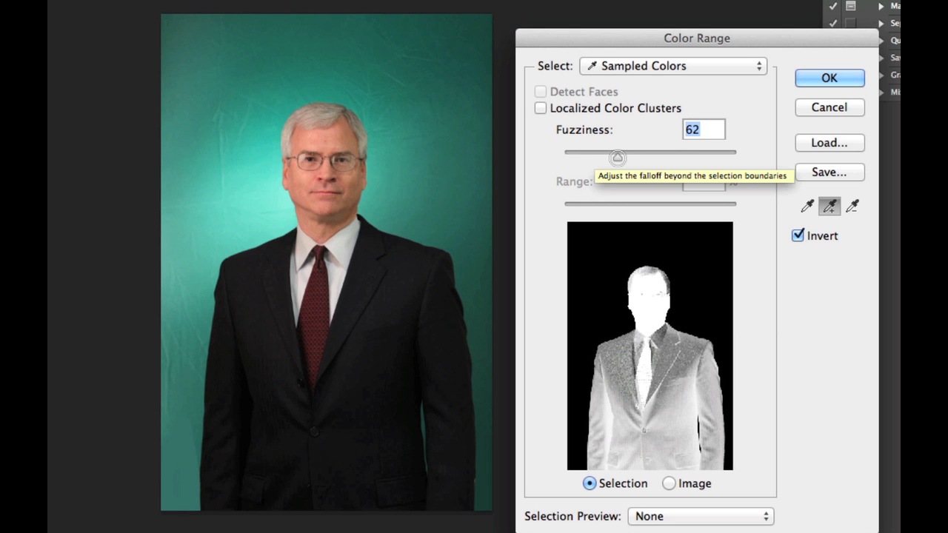
drag(616, 157, 563, 157)
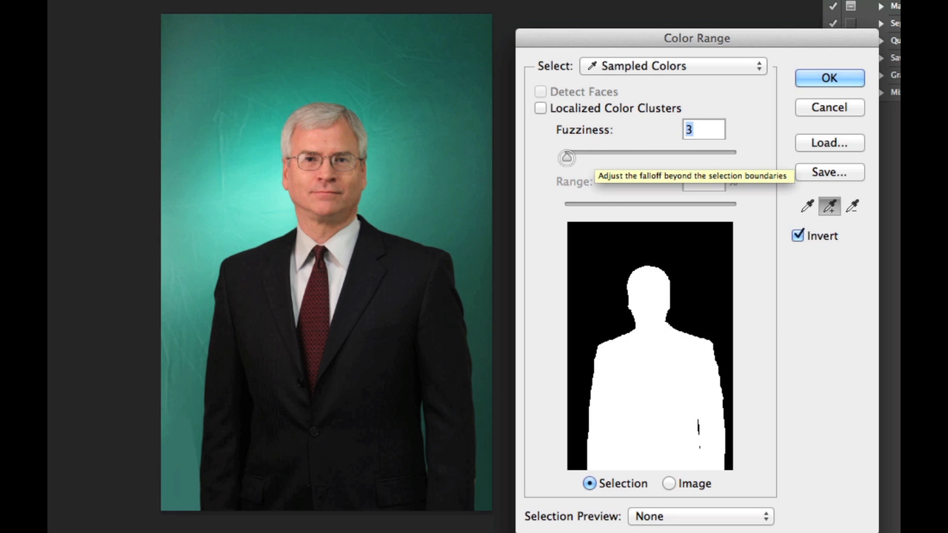
mouse_move(267, 151)
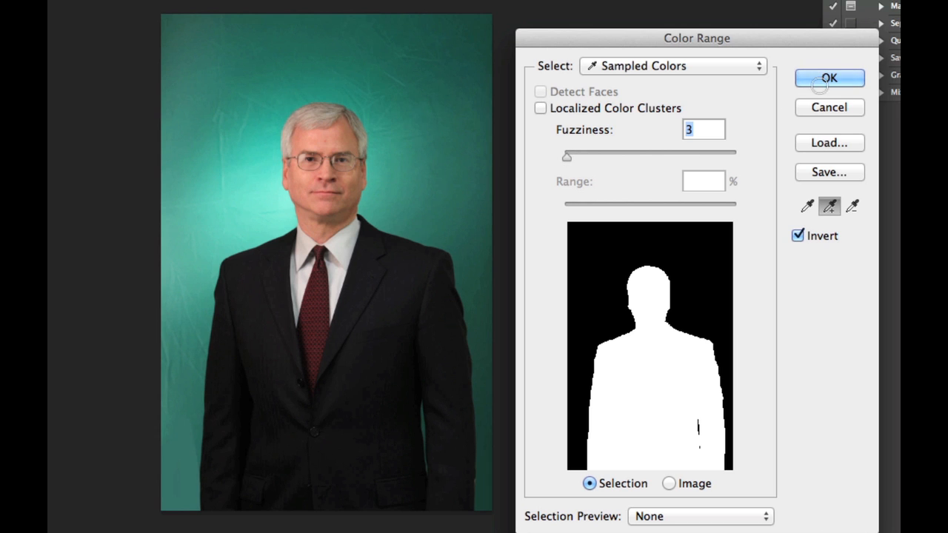
click(829, 77)
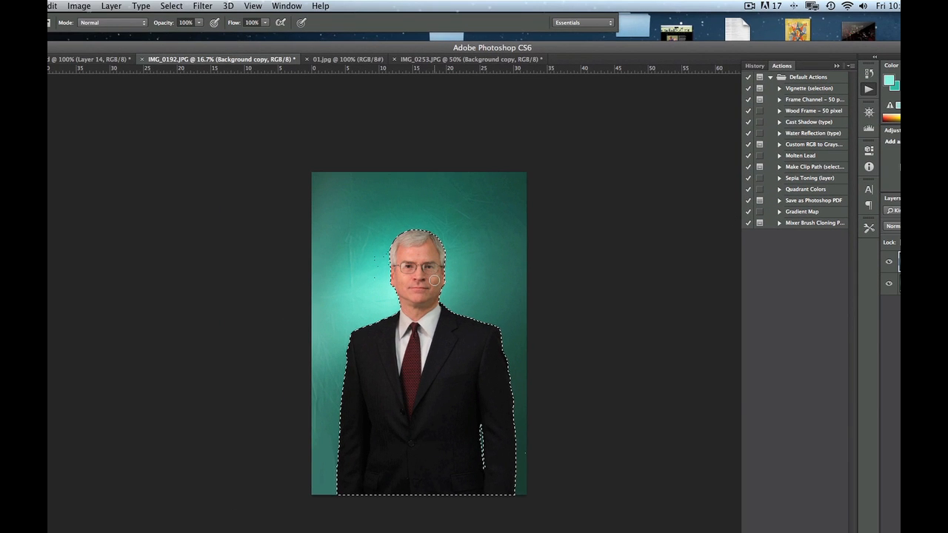
Contract the businessman selection inward by 2 pixels
click(172, 6)
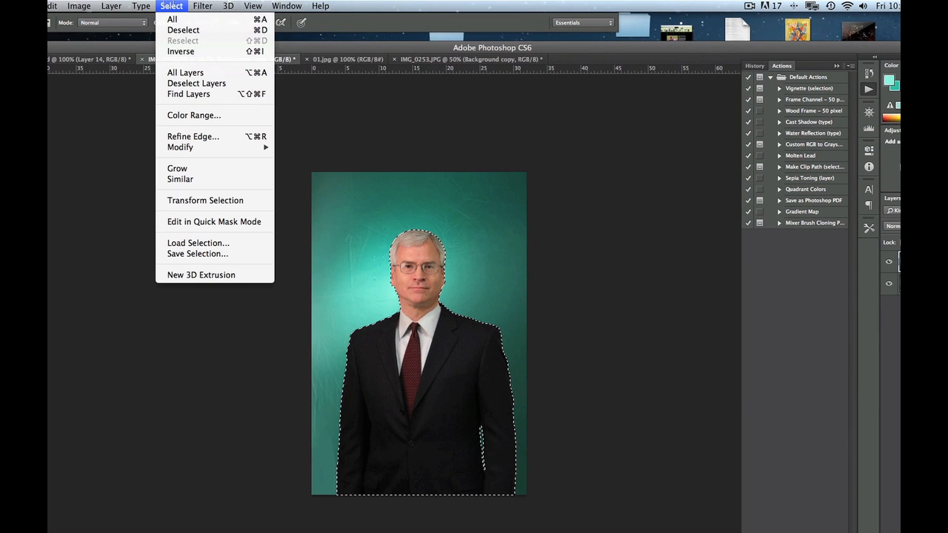
mouse_move(181, 146)
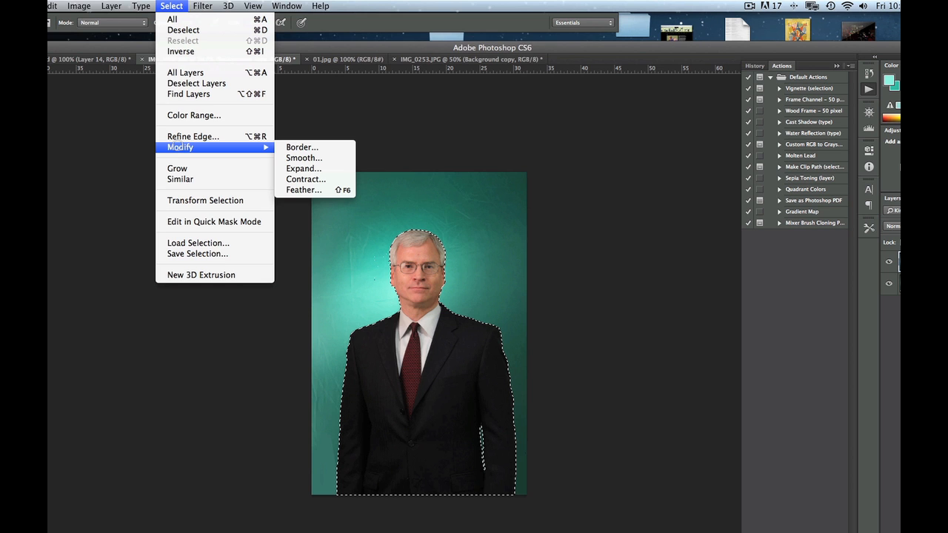
mouse_move(305, 179)
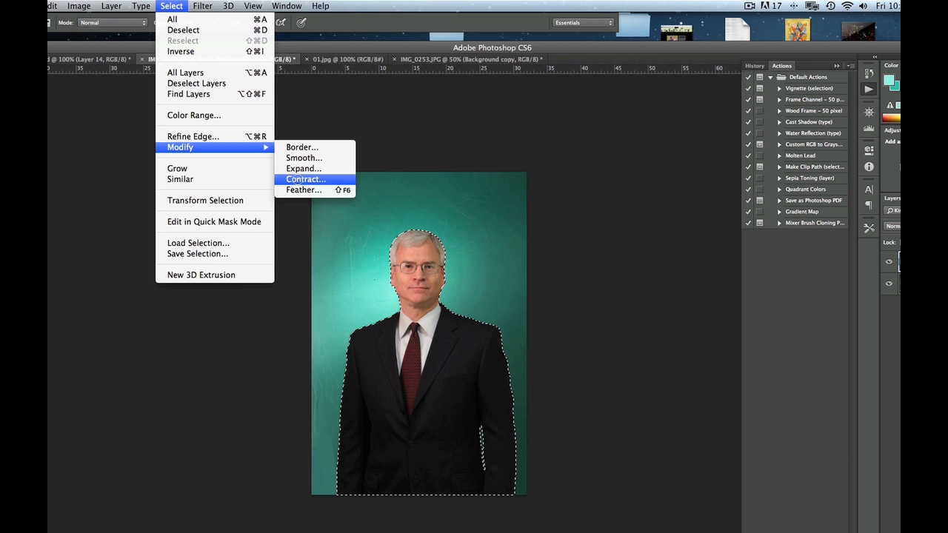
click(306, 179)
text(2)
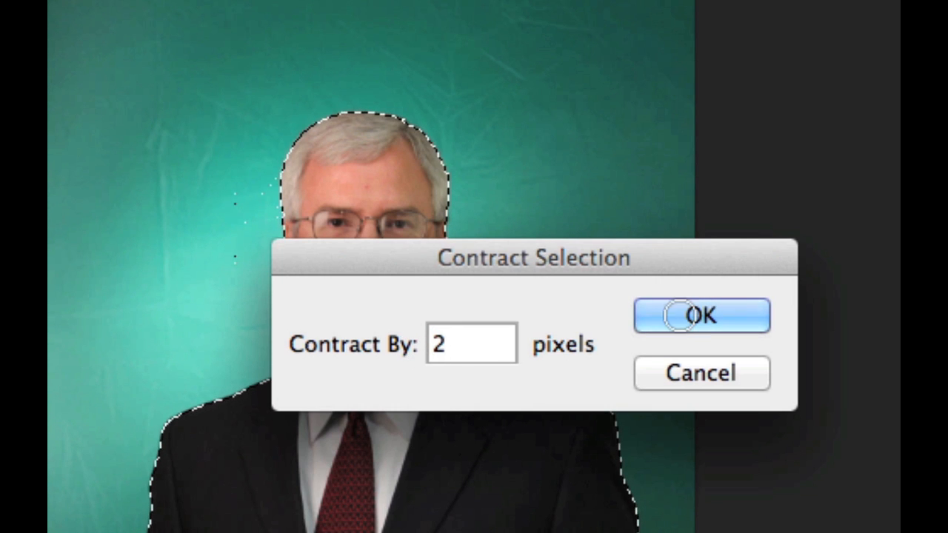
click(701, 314)
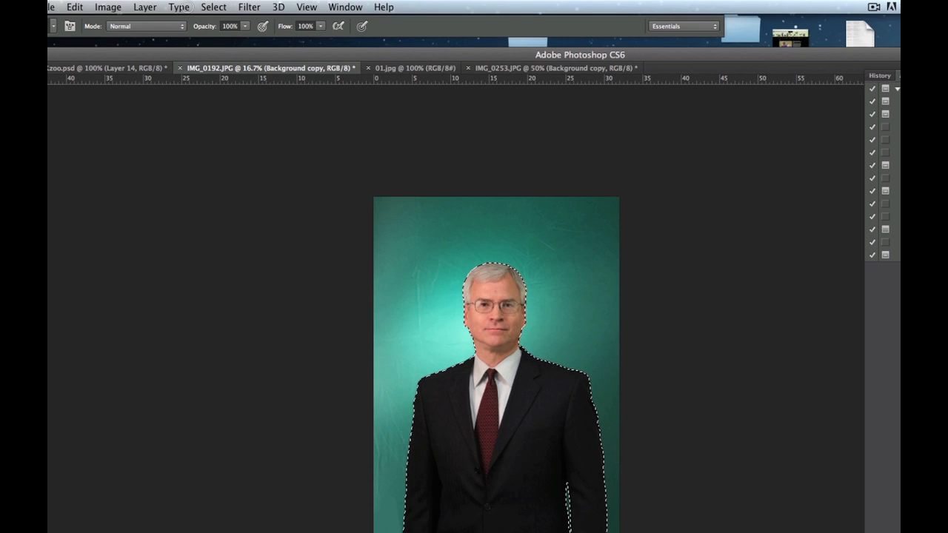
Preview feathering in Refine Edge and return it to 0
click(214, 5)
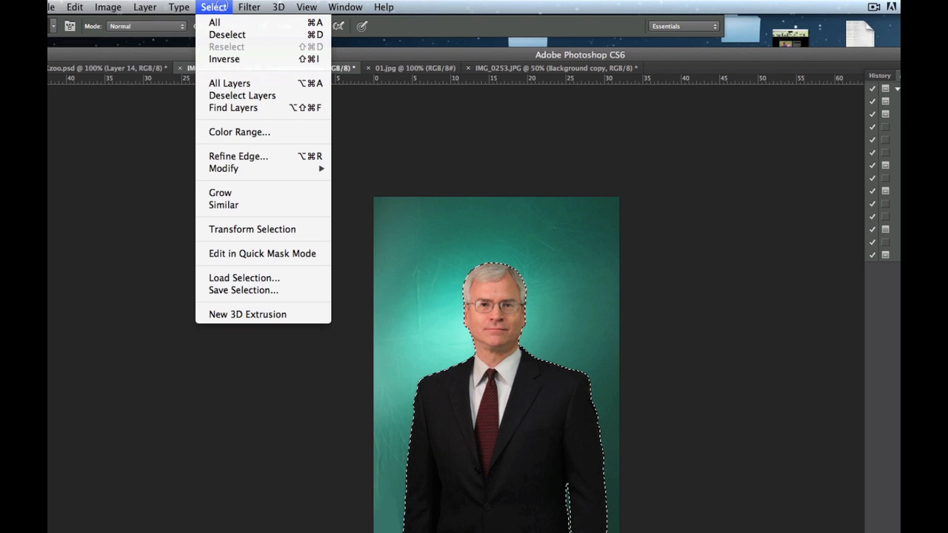
mouse_move(237, 157)
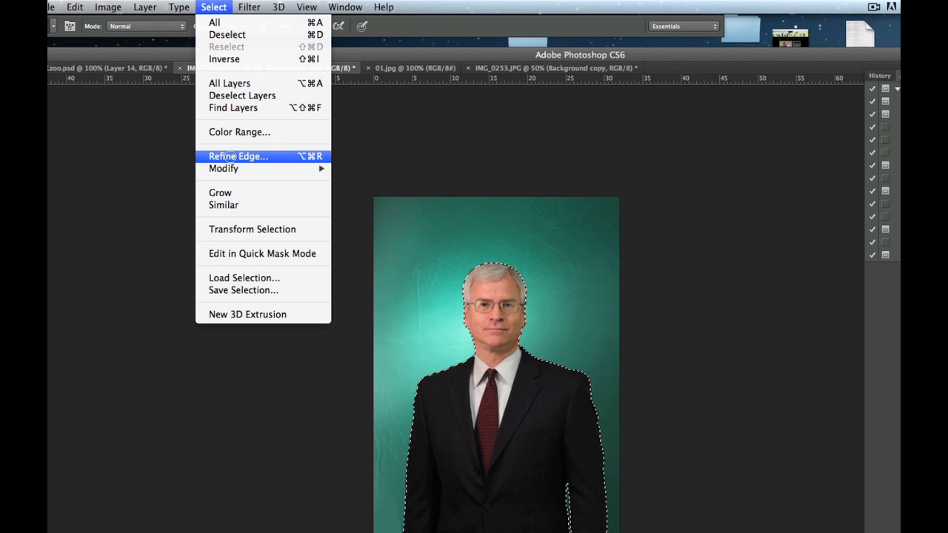
click(237, 155)
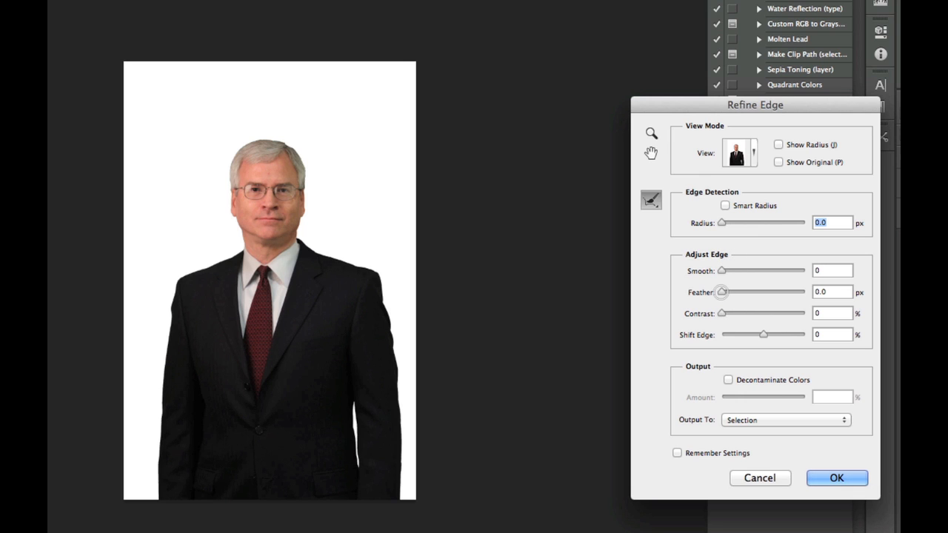
drag(723, 290, 773, 290)
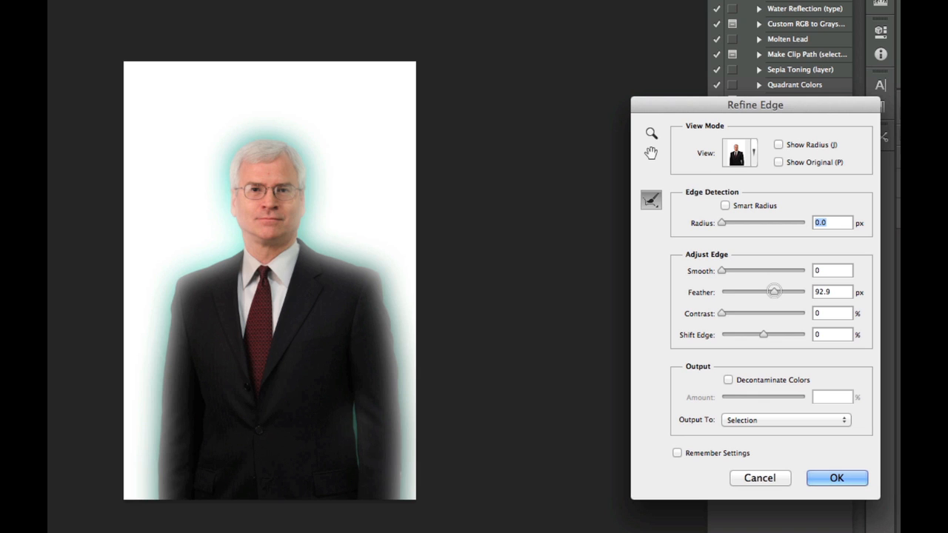
drag(774, 290, 718, 291)
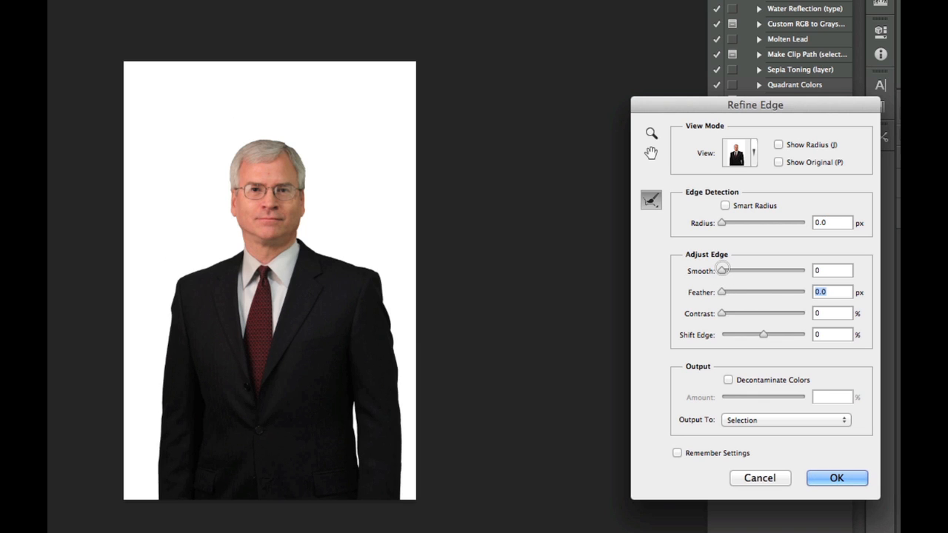
Set the selection edge Smooth value to 10 and apply it
drag(723, 270, 733, 270)
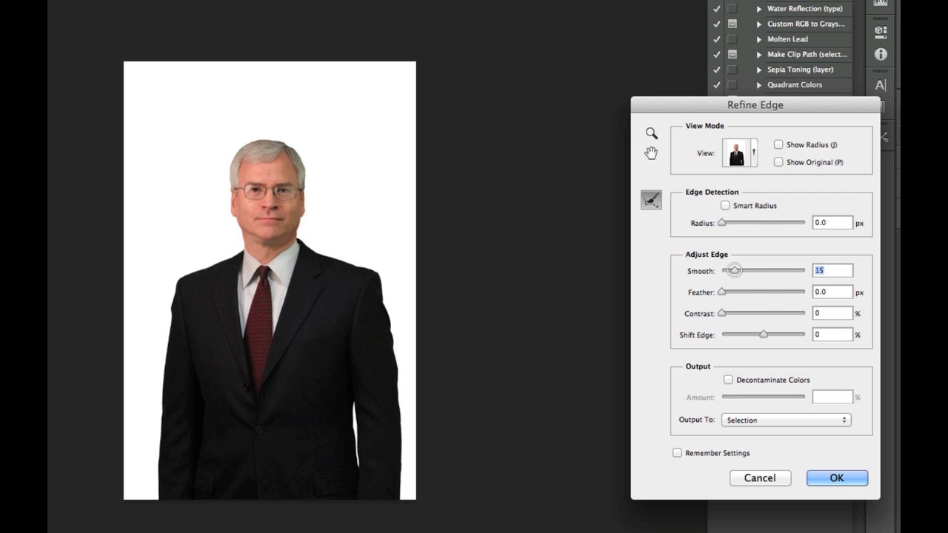
drag(734, 269, 793, 270)
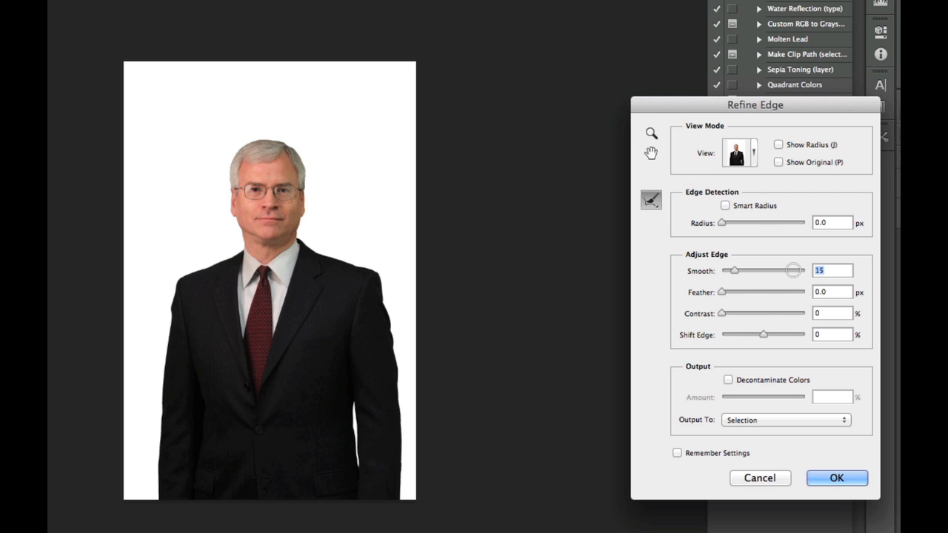
text(10)
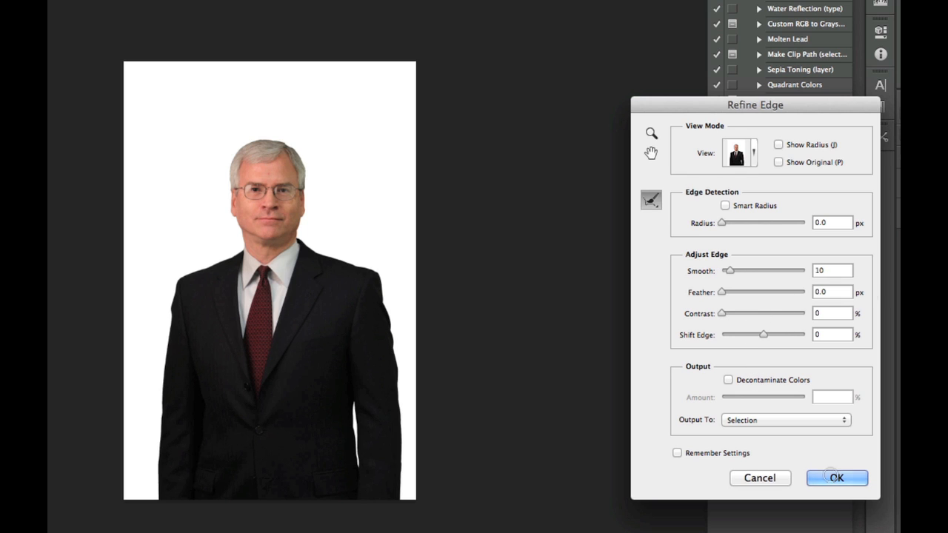
click(837, 477)
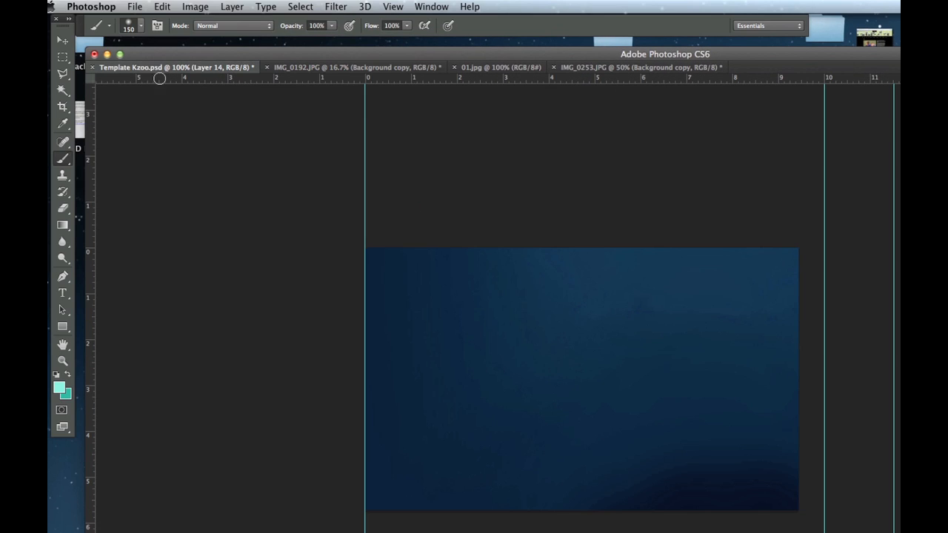
mouse_move(699, 417)
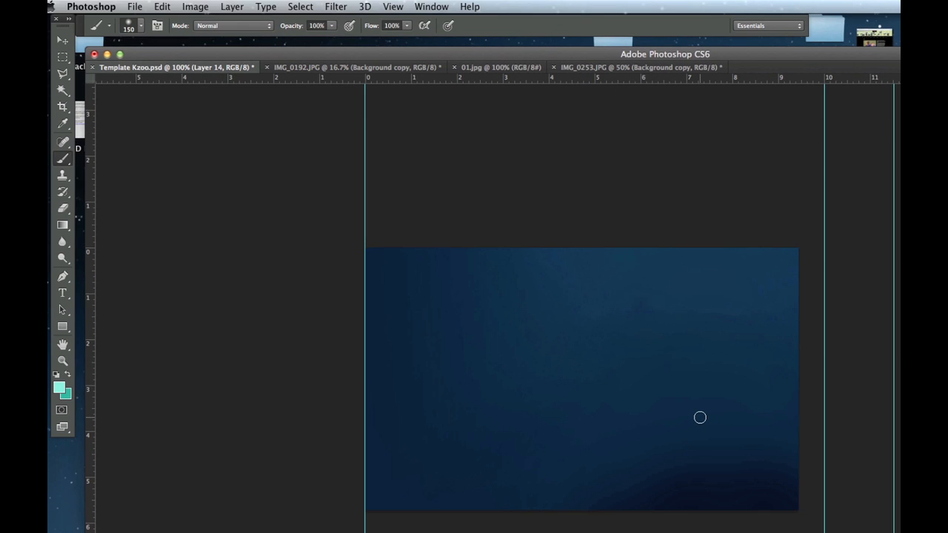